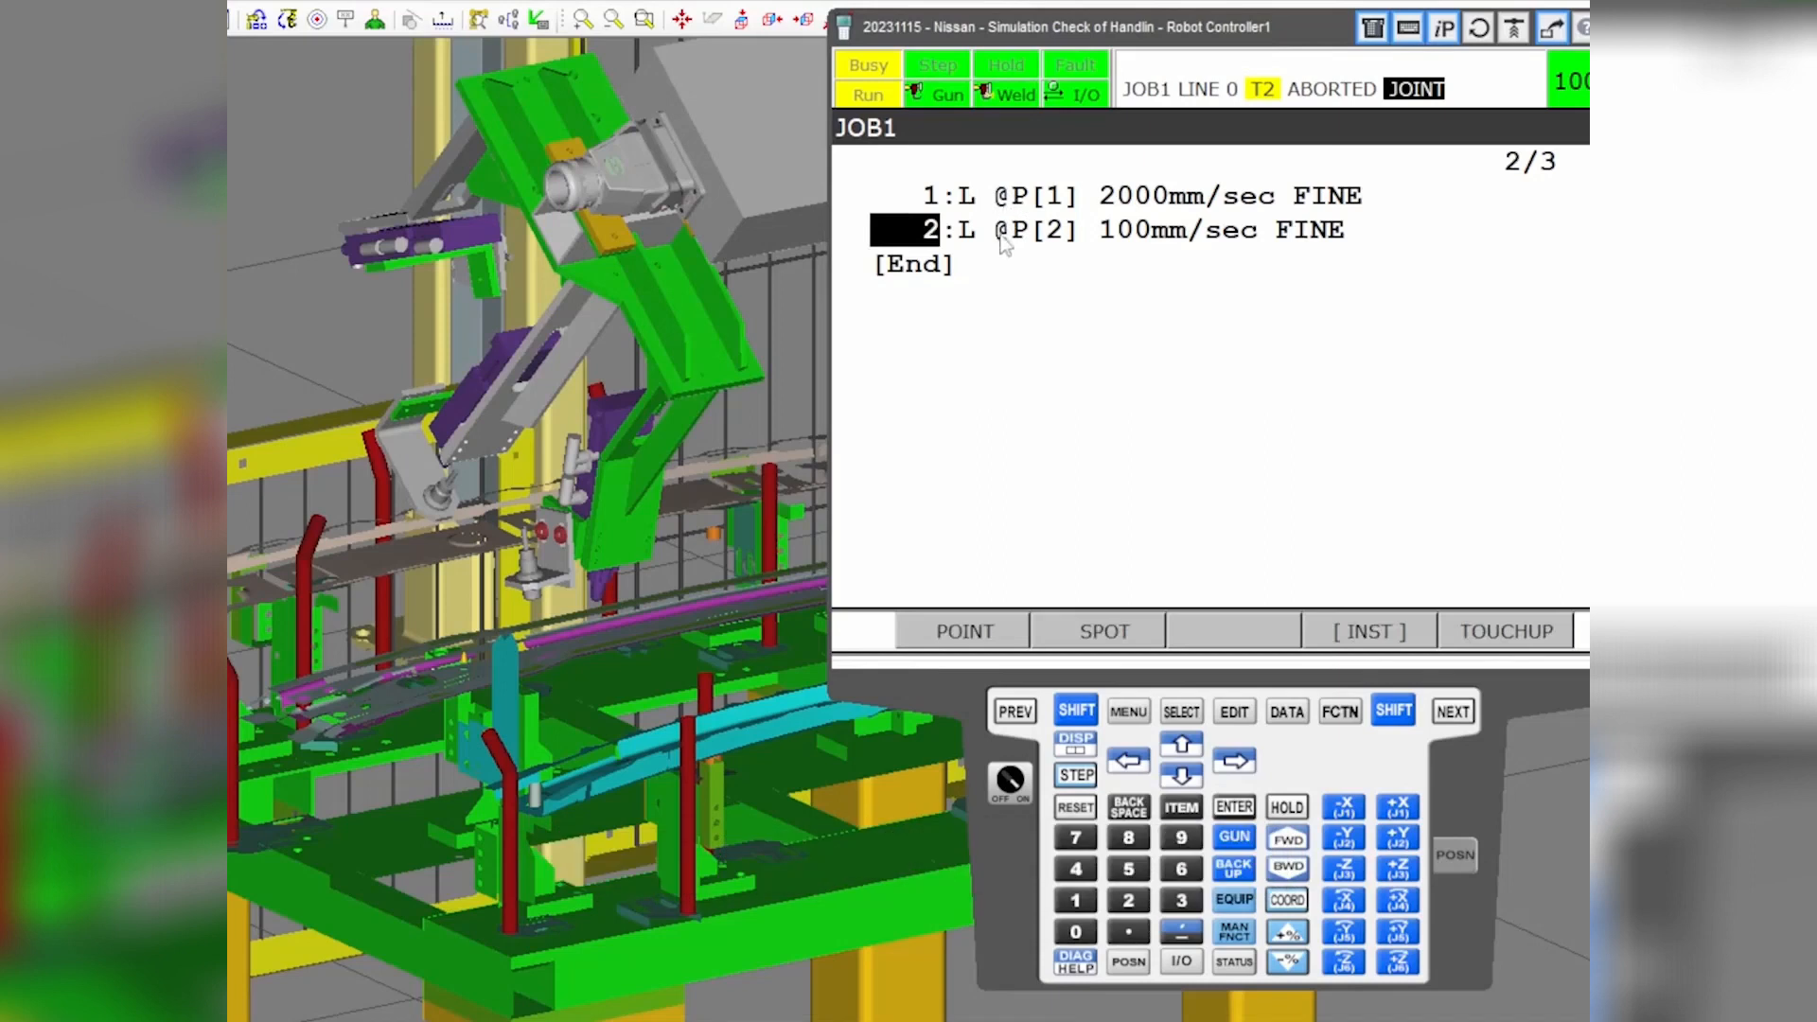
mouse_move(930, 253)
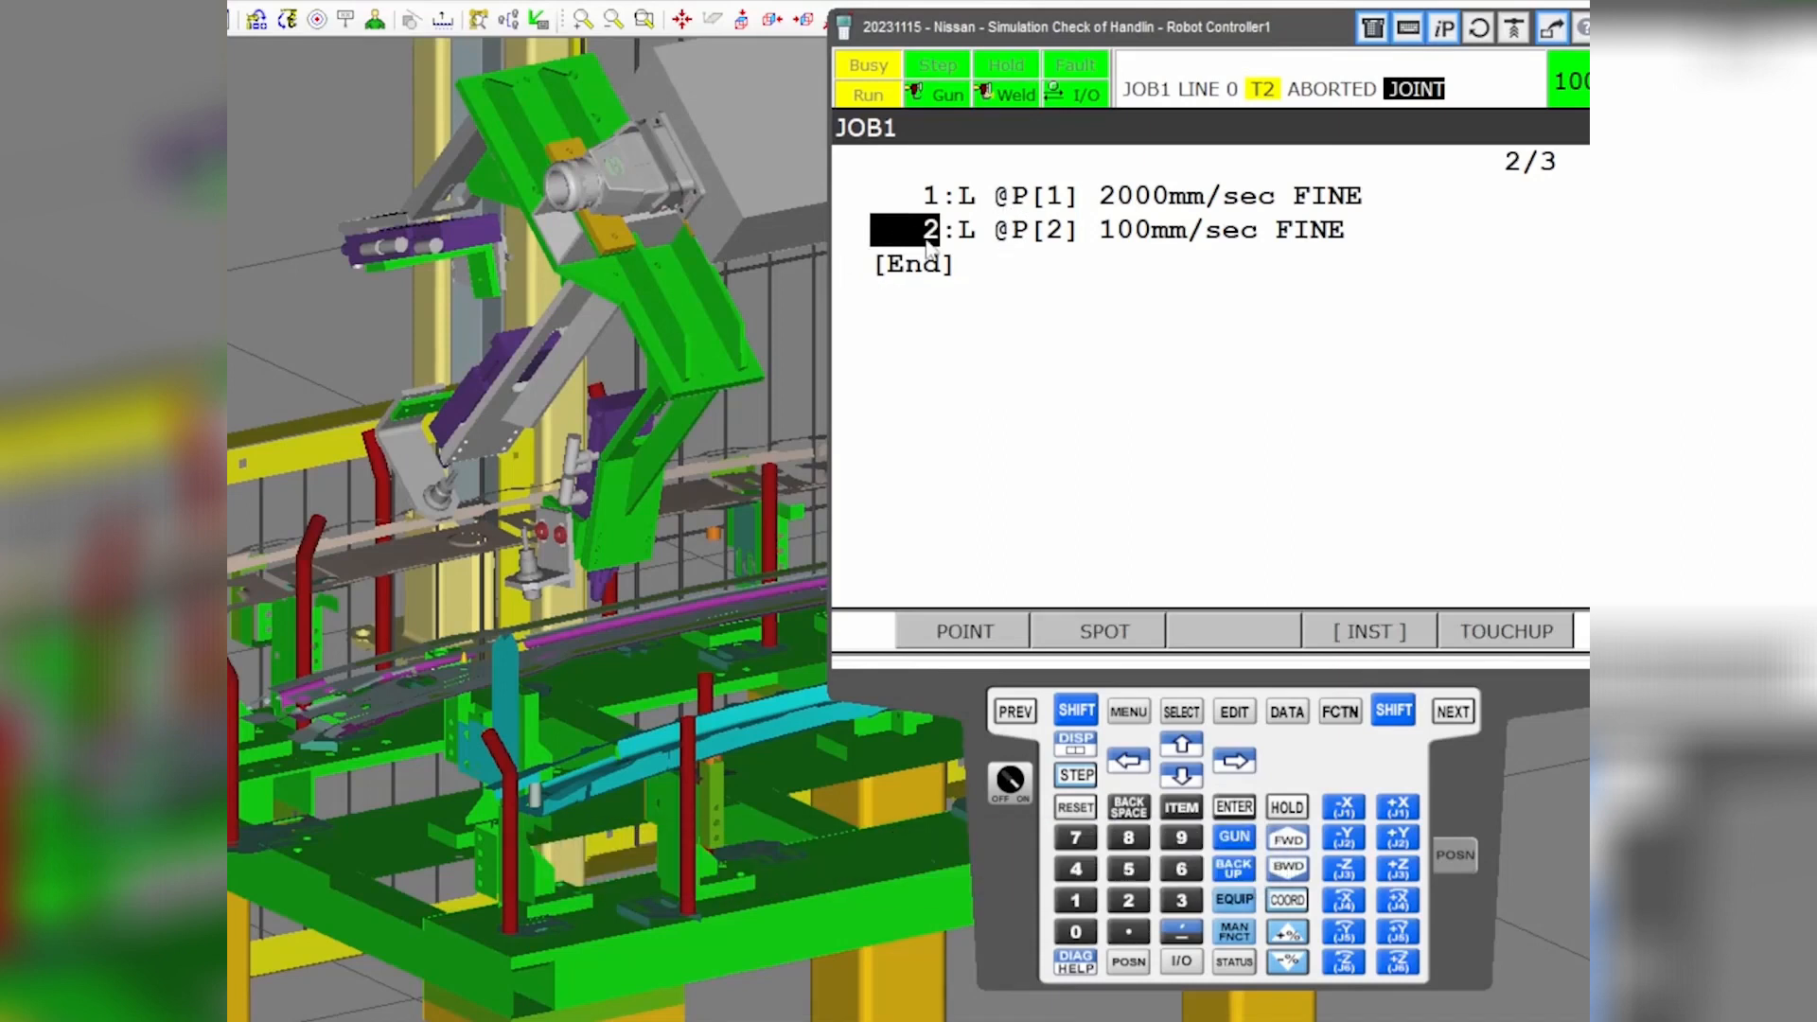
mouse_move(1006, 214)
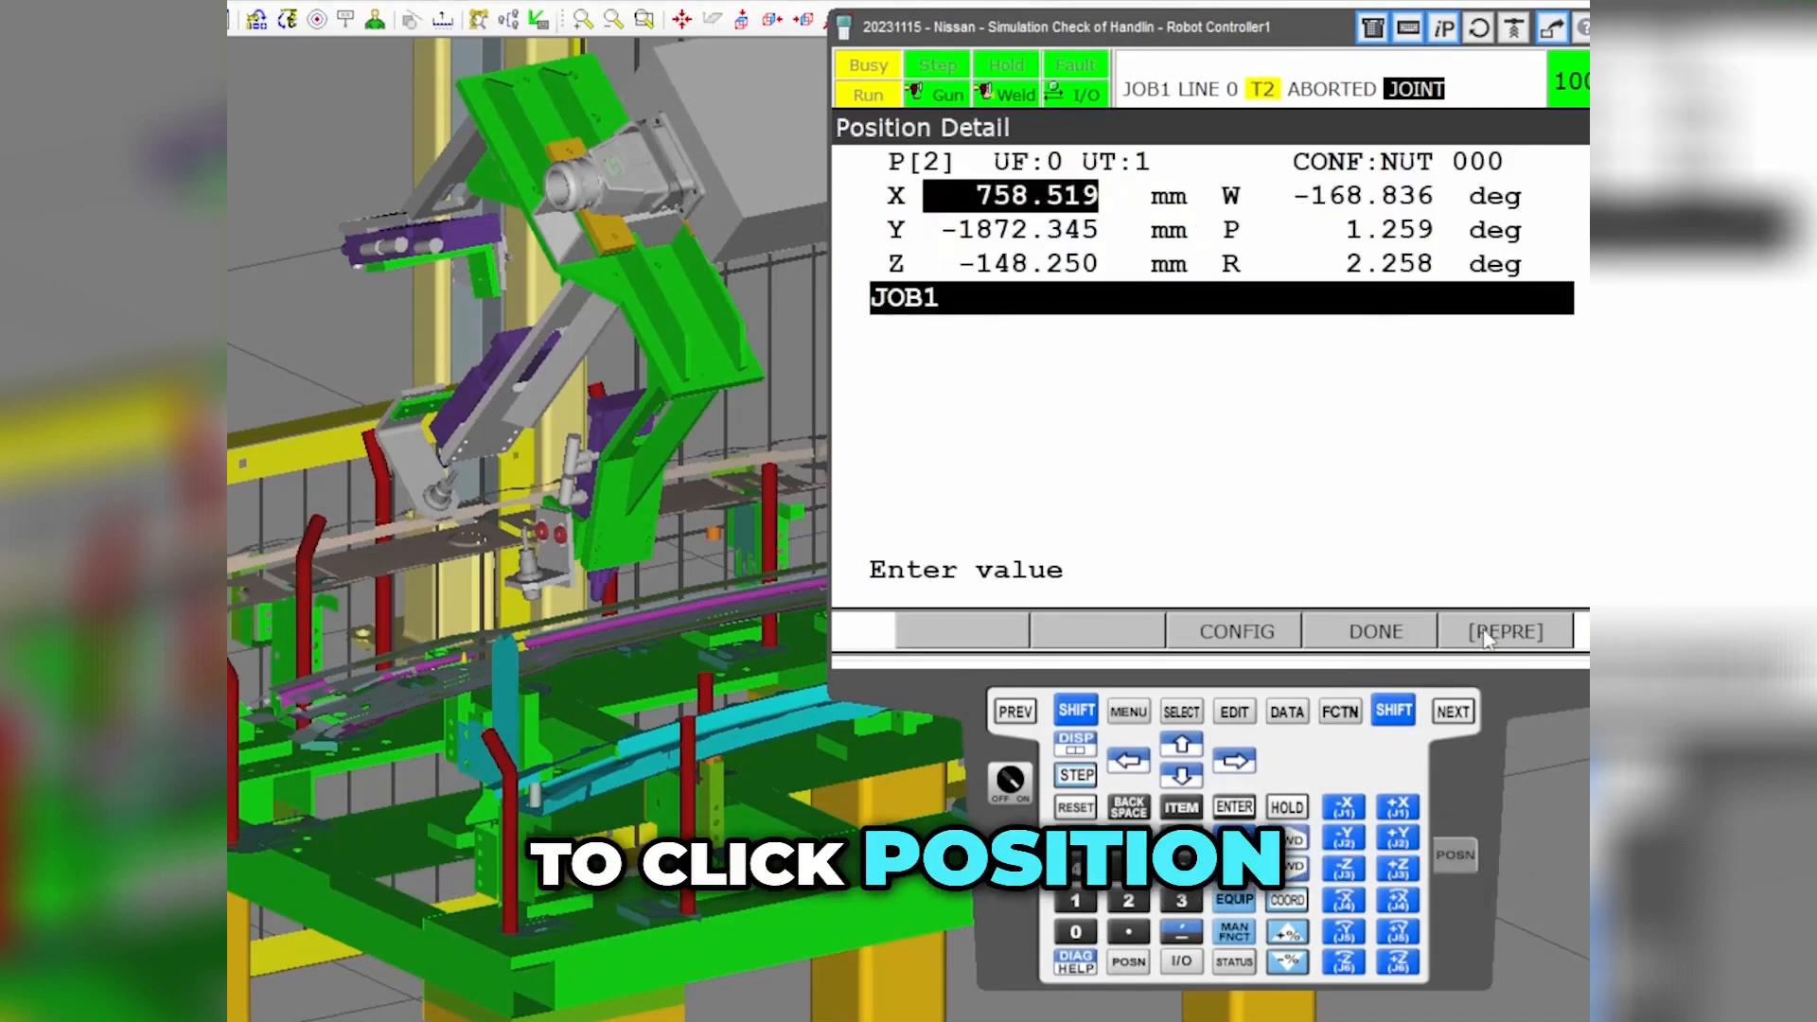
left_click(1026, 263)
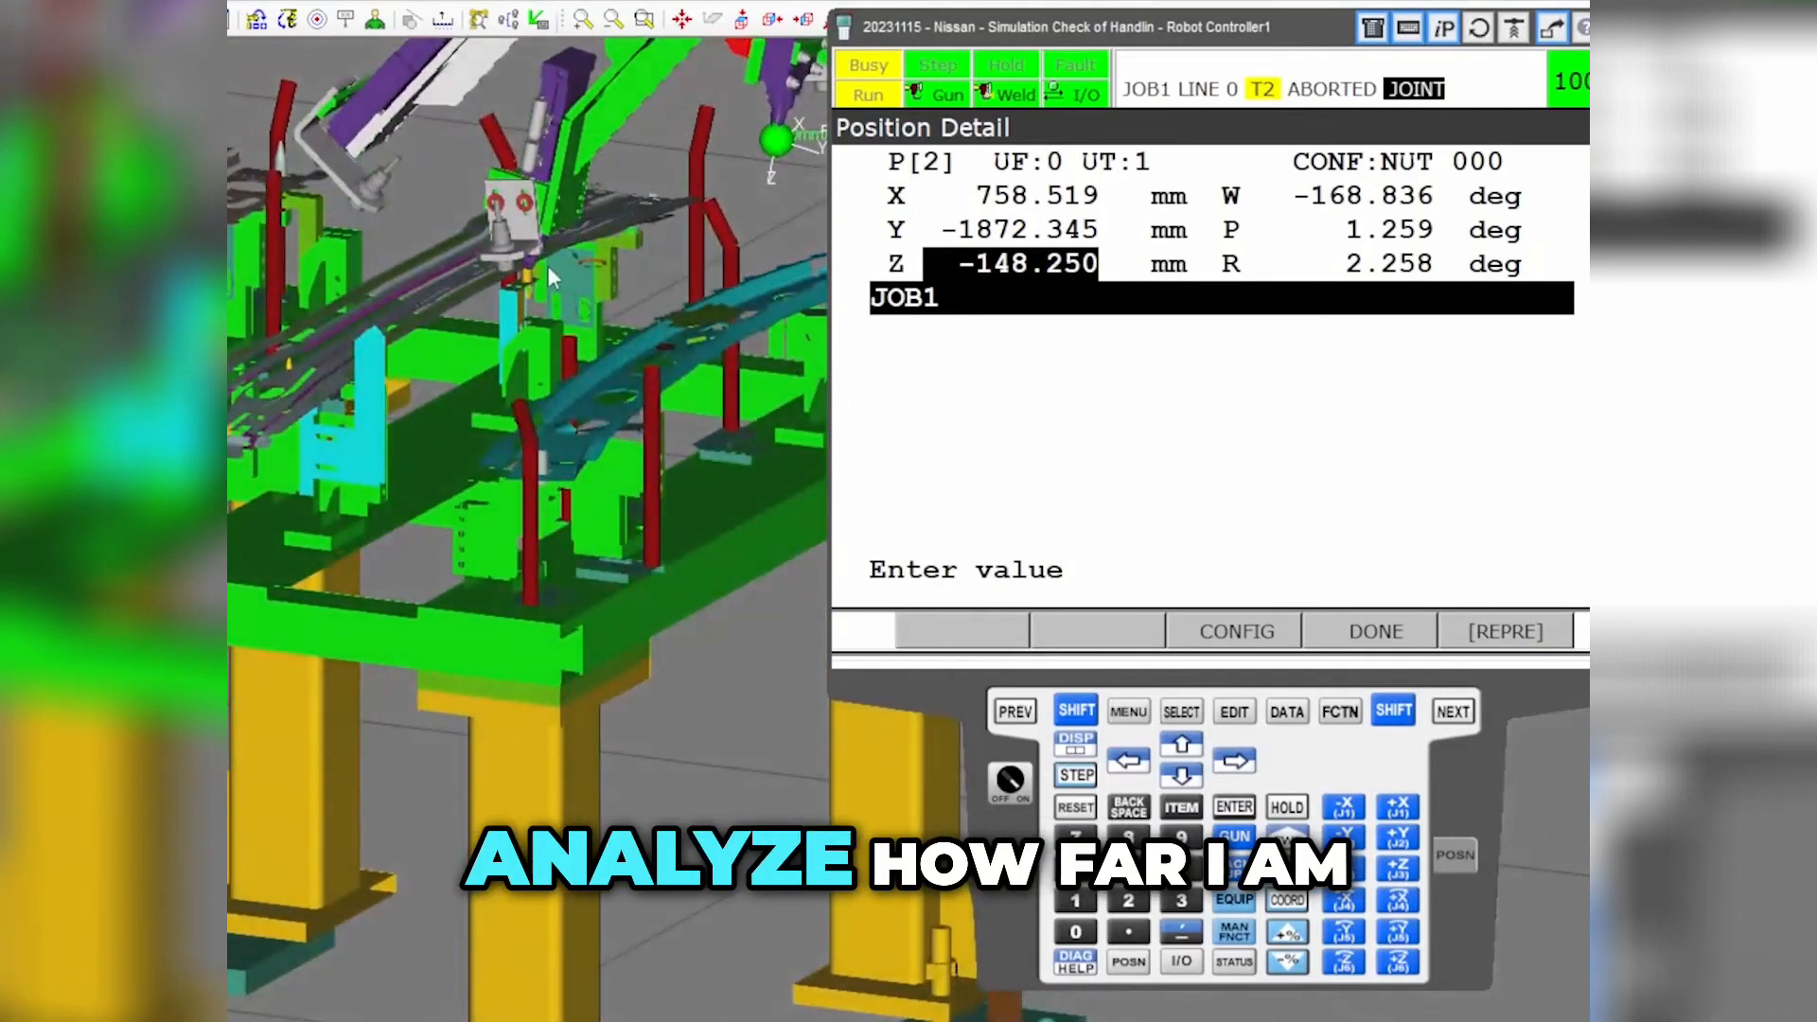
mouse_move(579, 438)
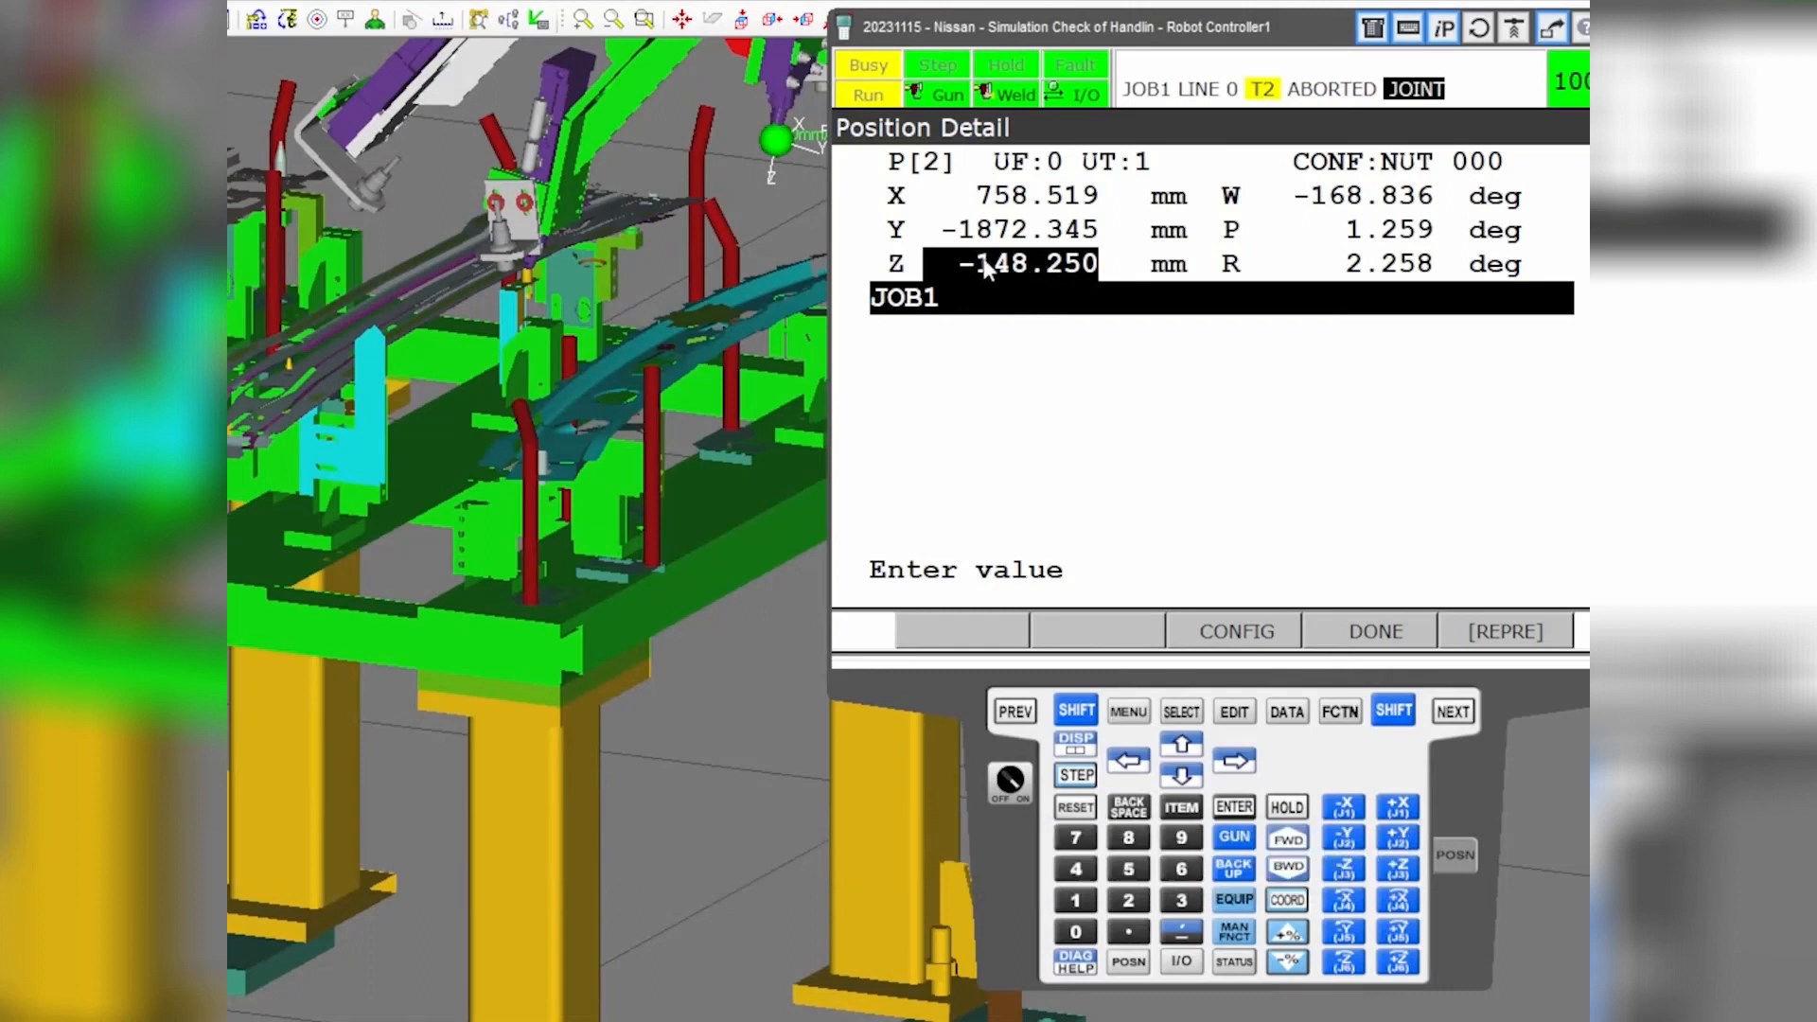
mouse_move(985, 278)
type("-300.000")
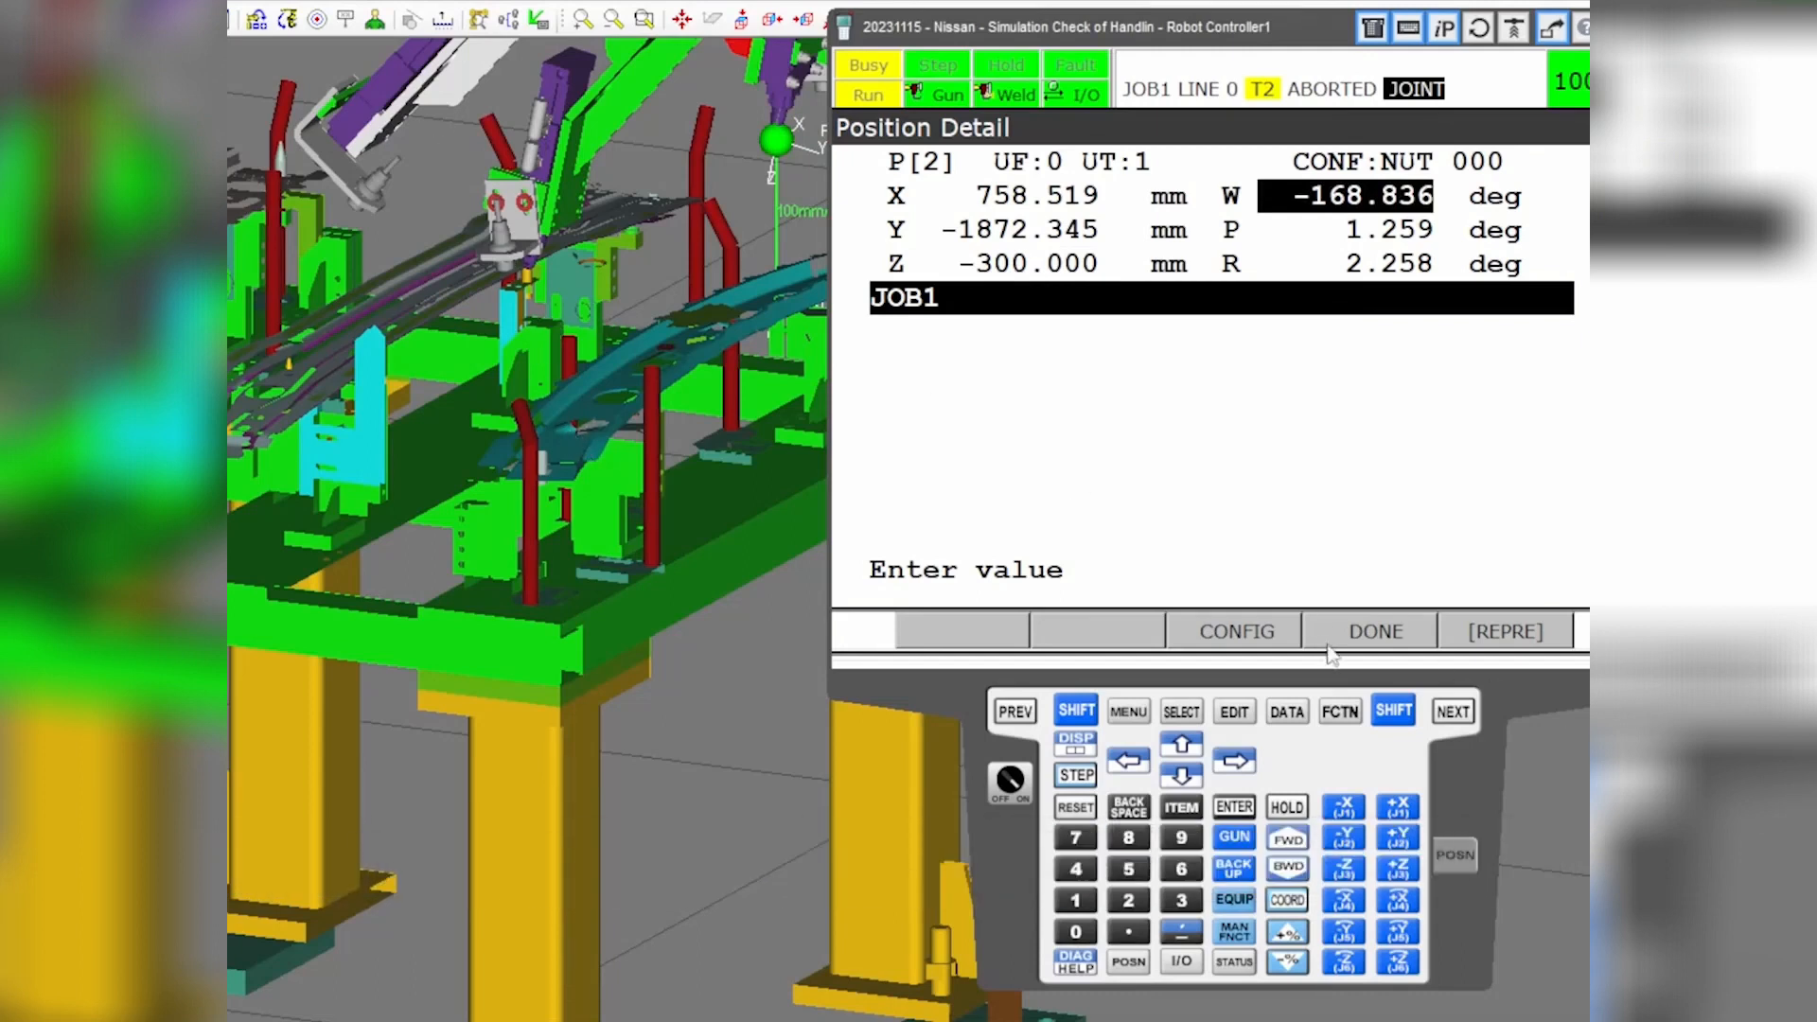
- Confirm P[2] with Z at -300.000 mm and return to the JOB1 program
left_click(1372, 630)
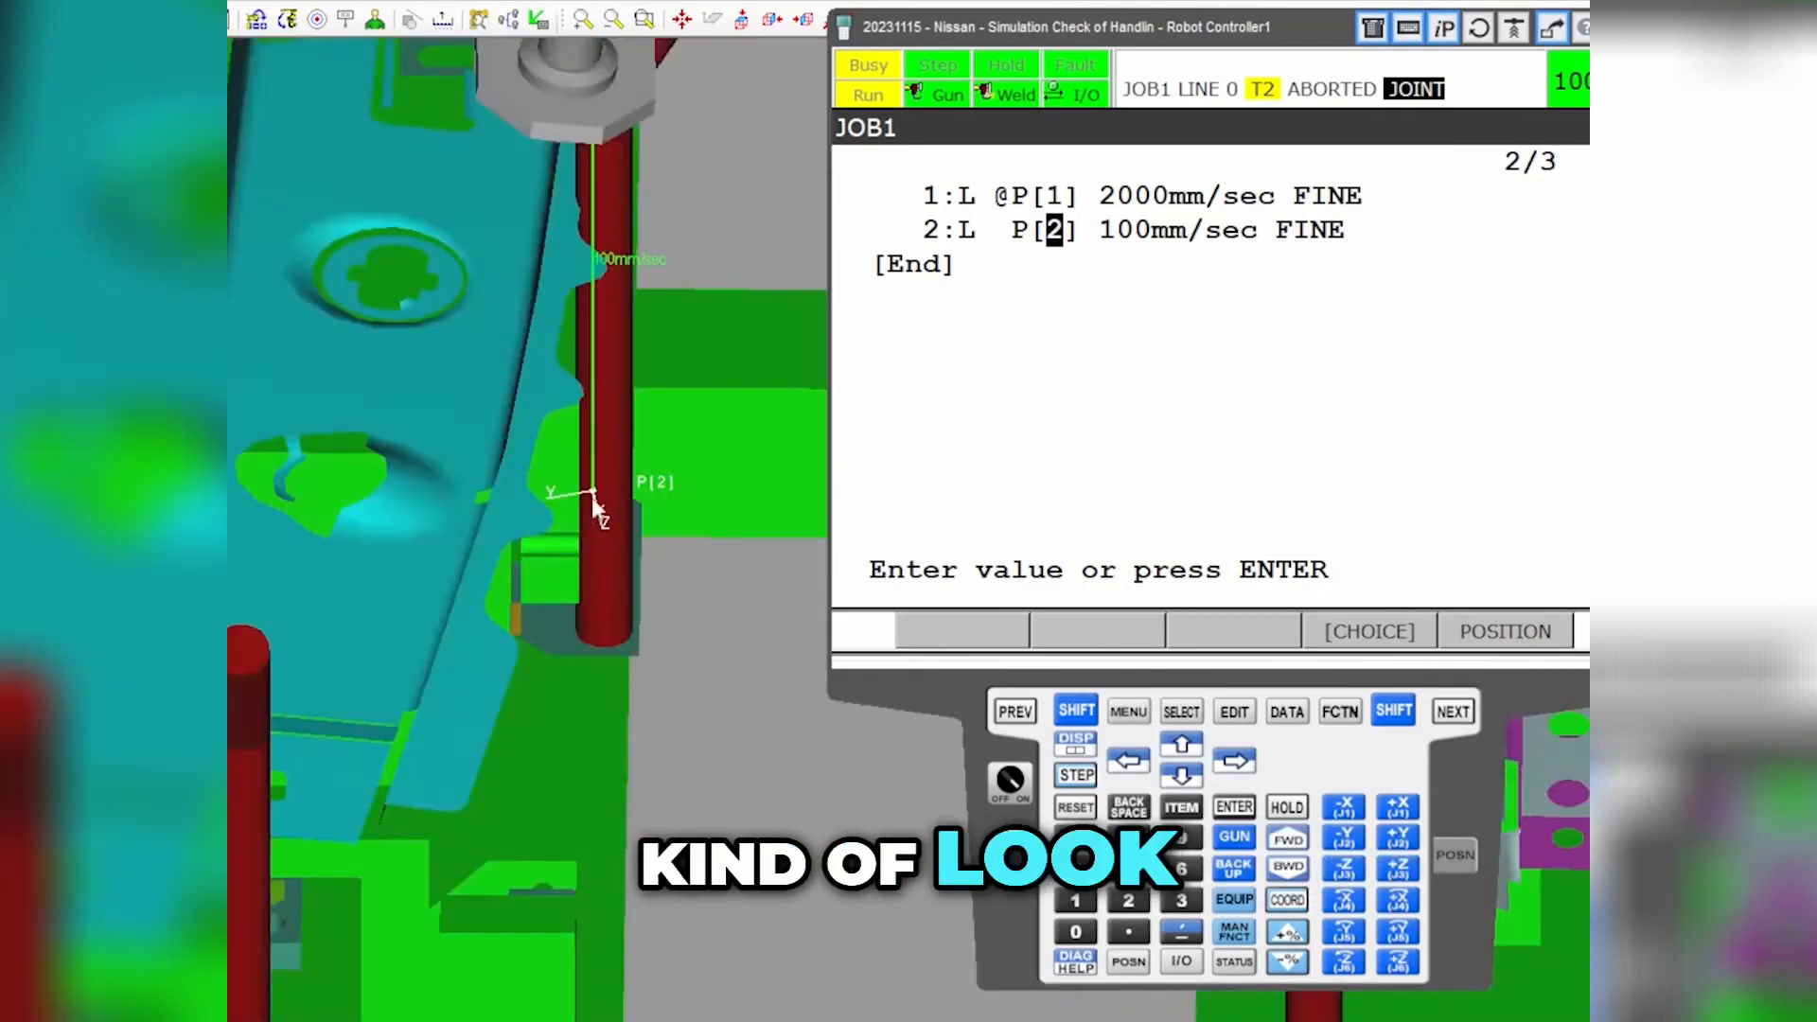
mouse_move(620, 517)
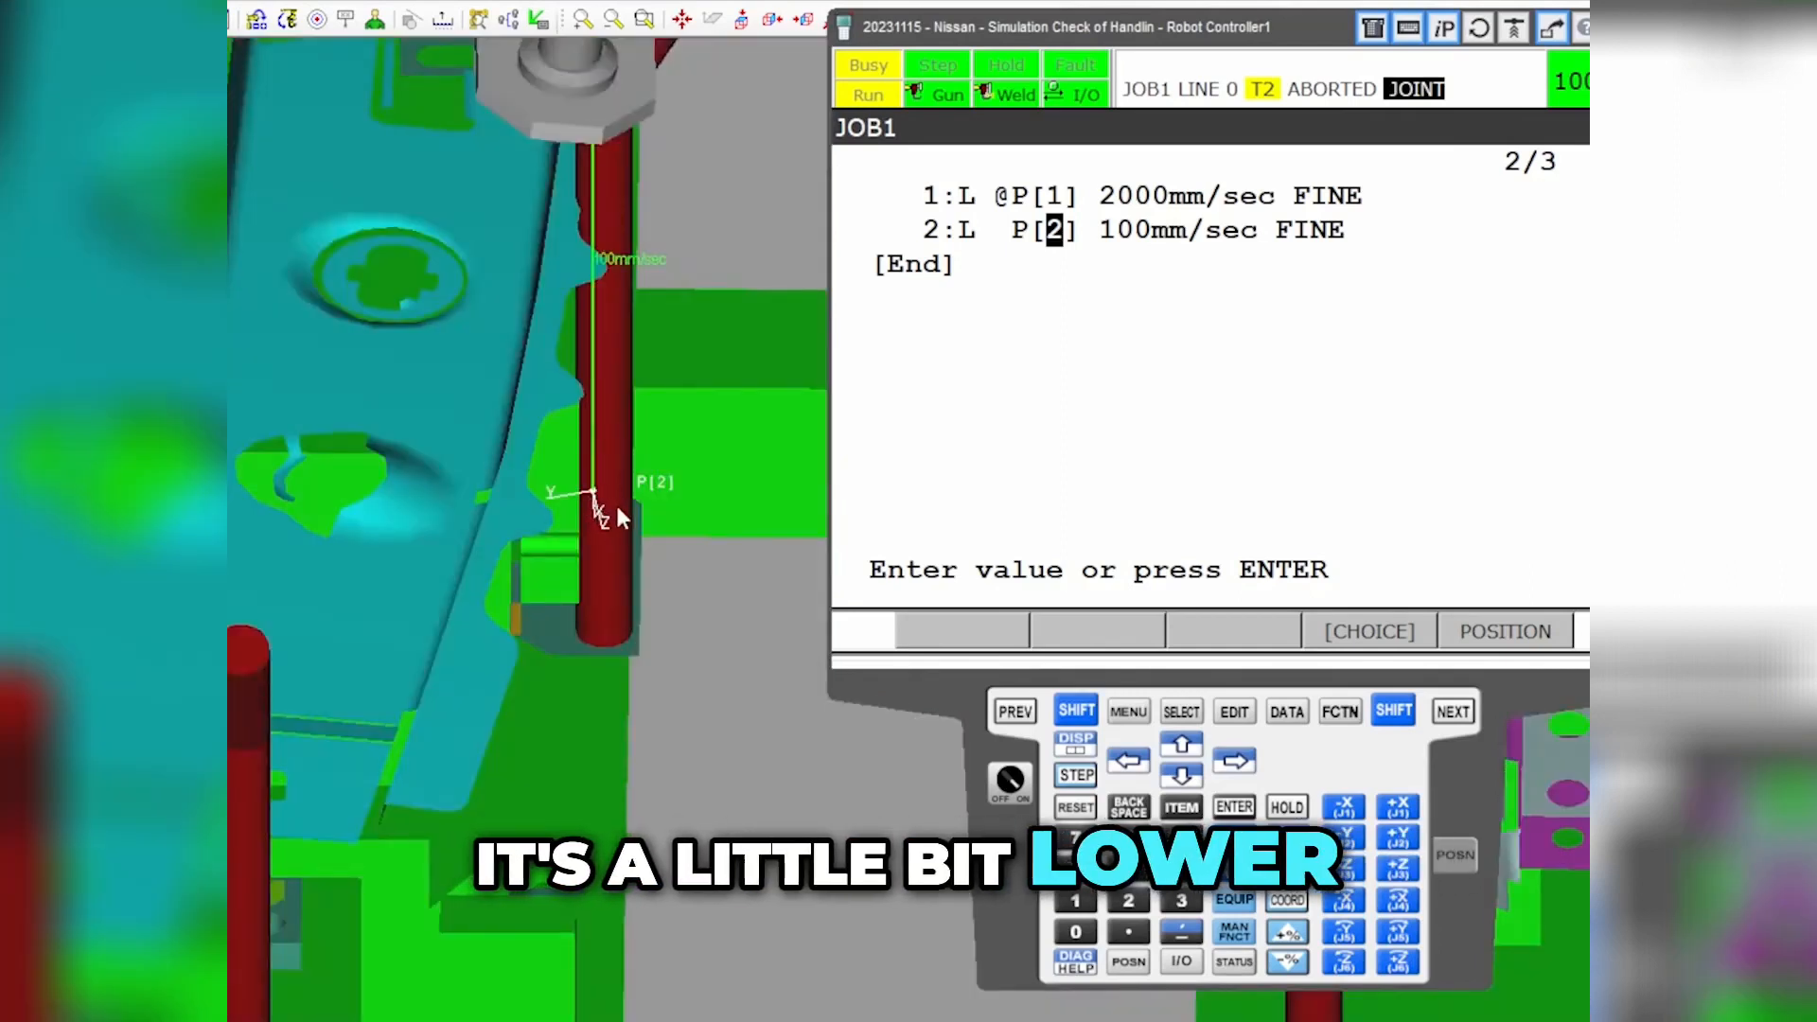